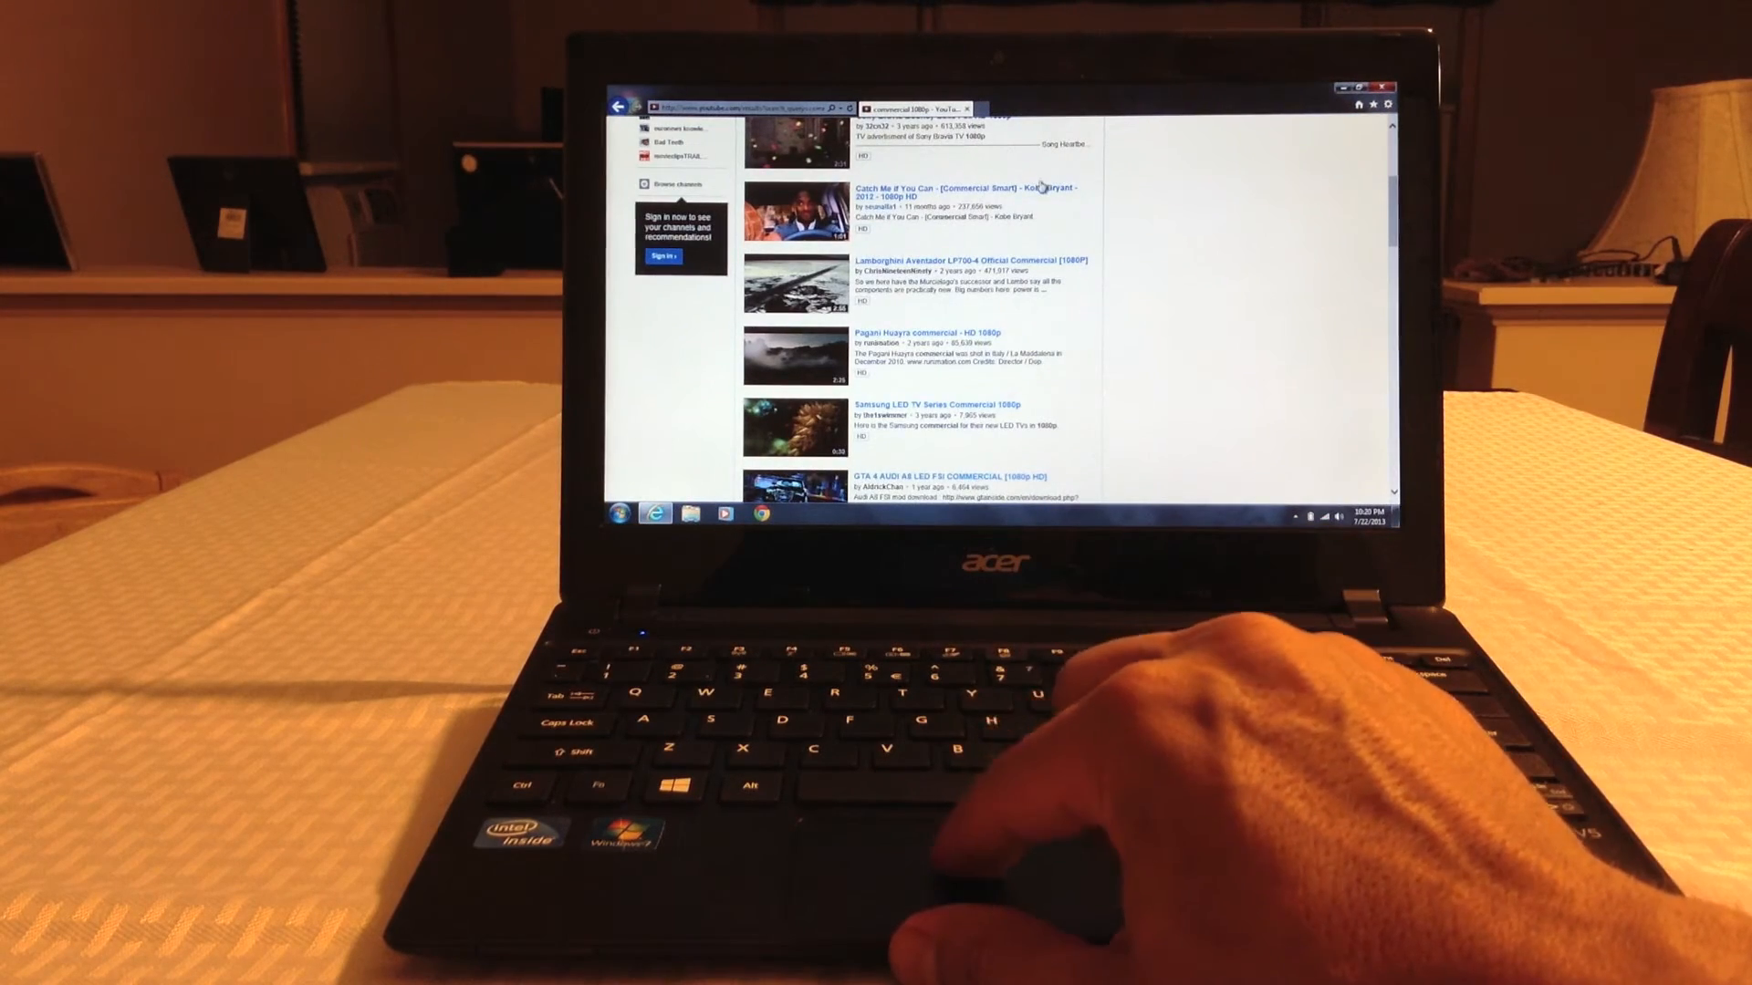
Step: Play the Kobe Bryant 'Catch Me If You Can' commercial from the results in full screen
left_click(964, 191)
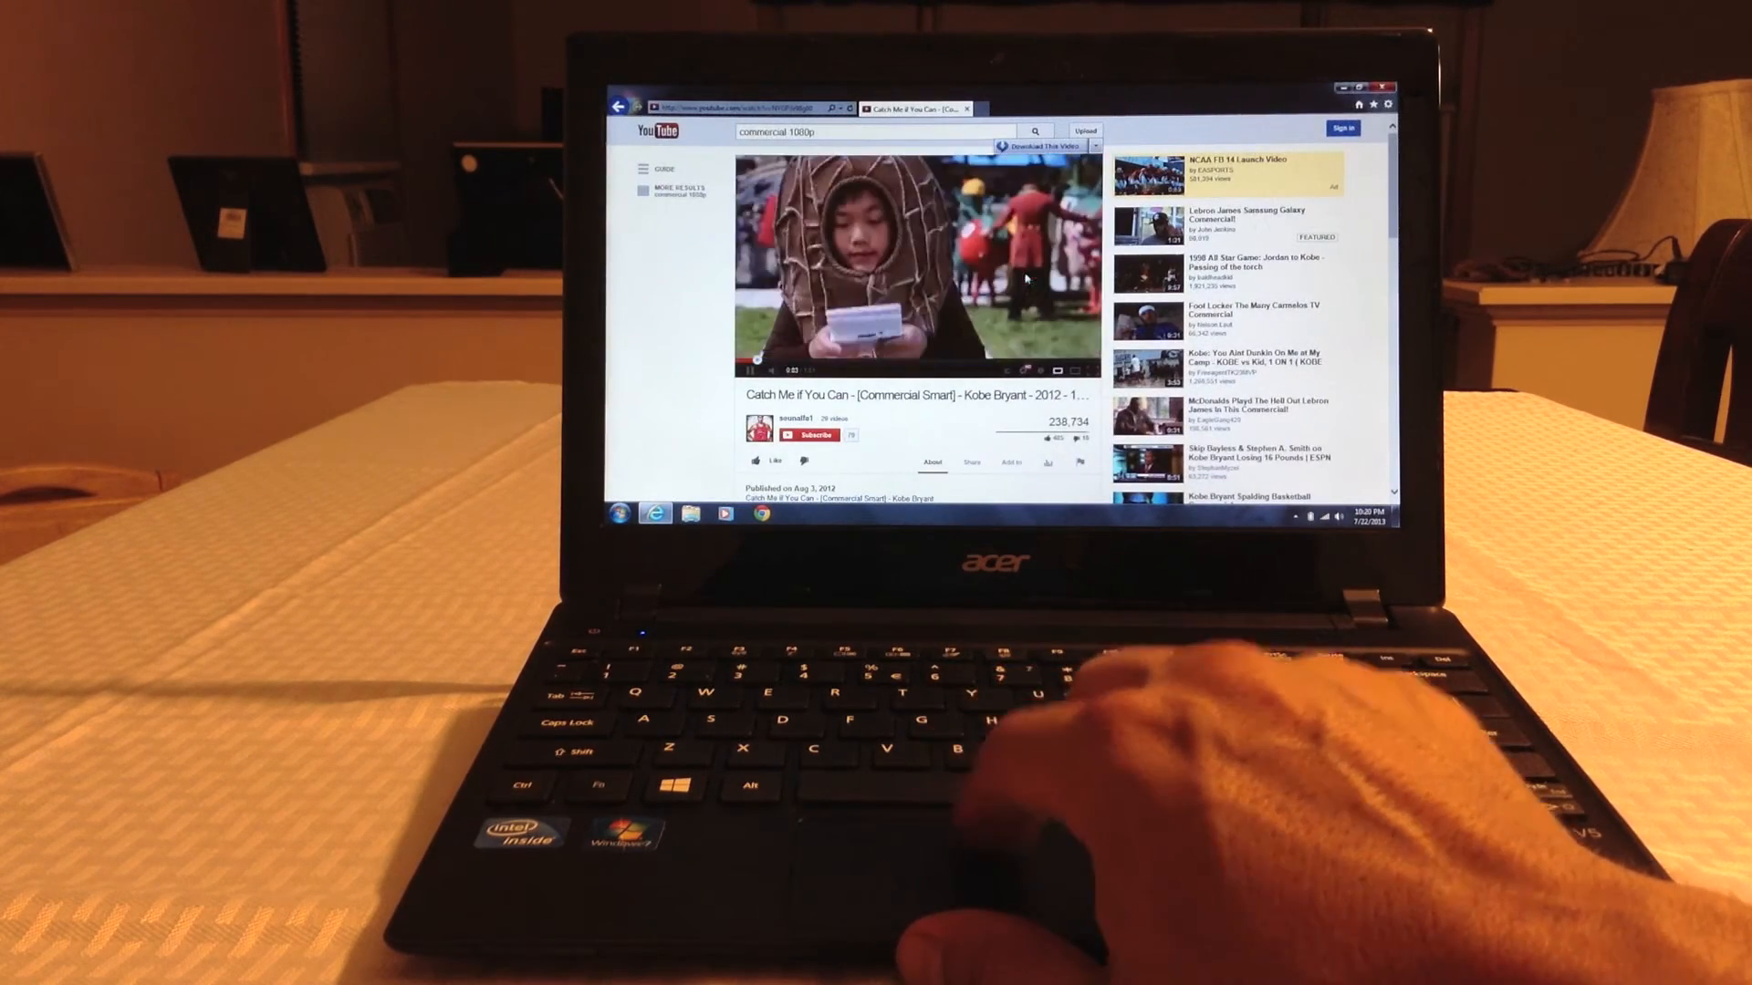
left_click(1084, 369)
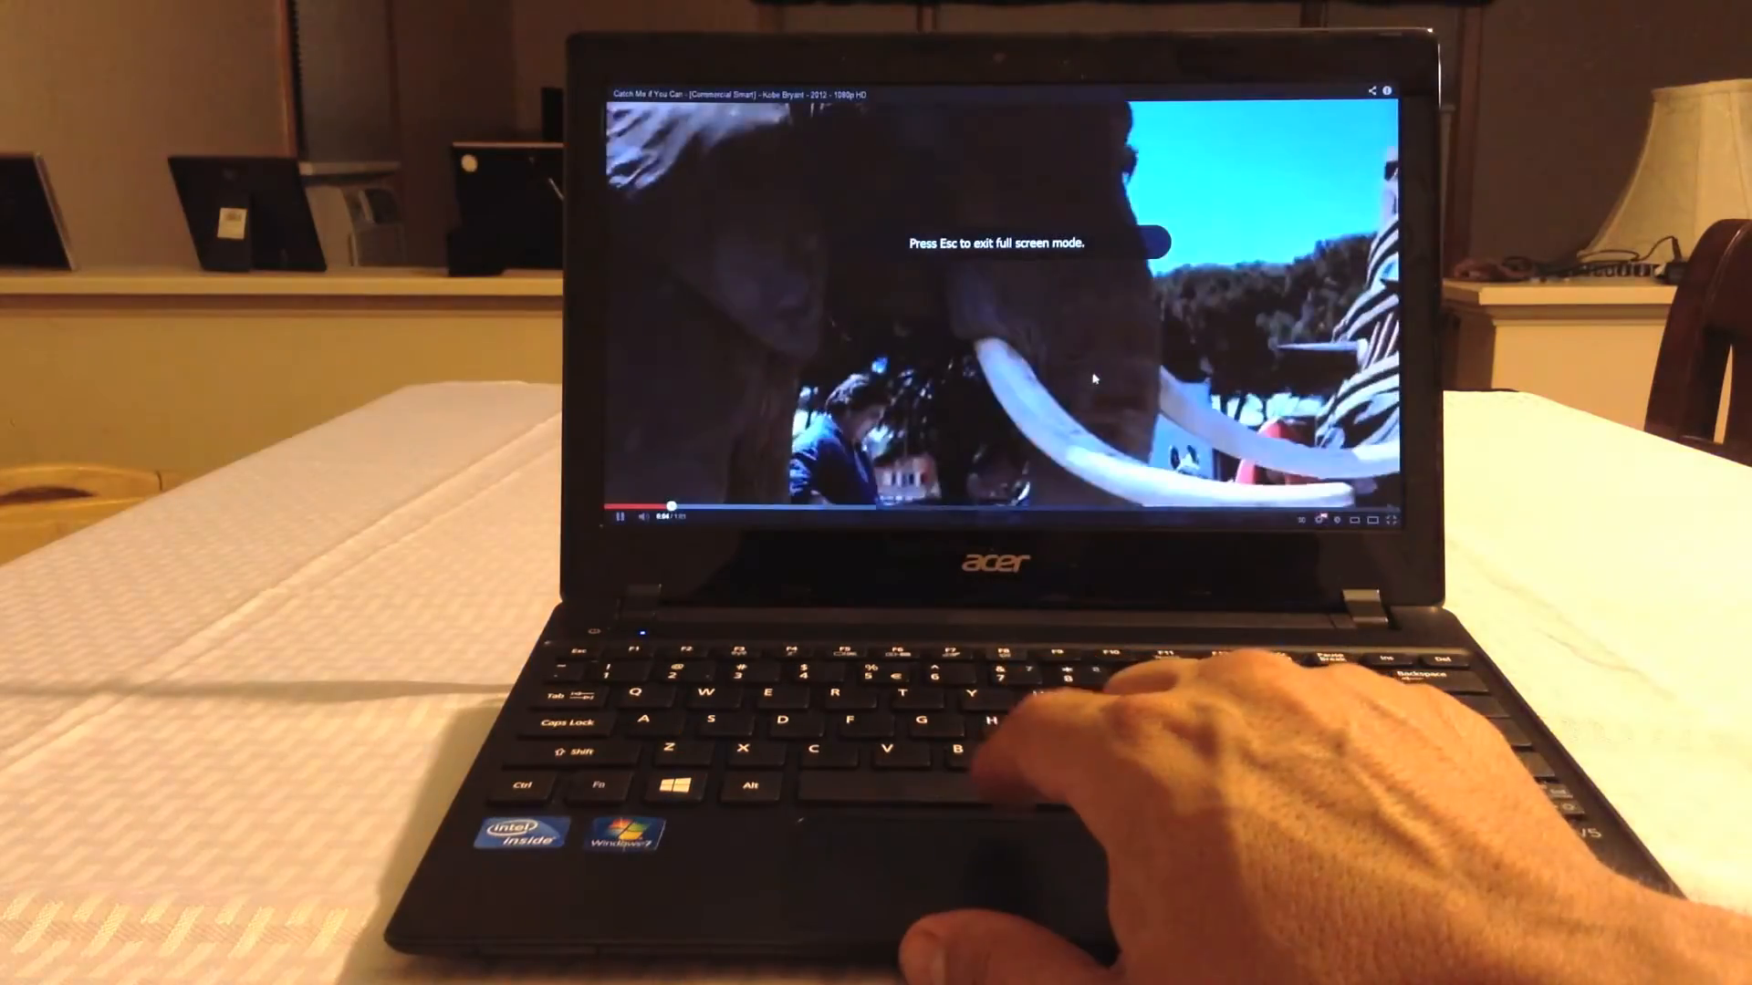